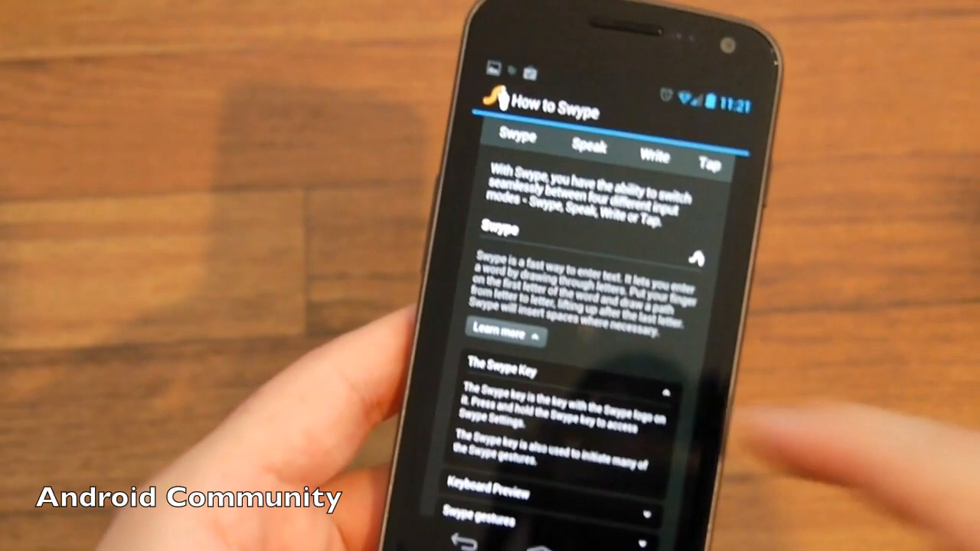
# Step: Scroll down through the How to Swype guide before returning to Swype settings
pyautogui.scroll(-3)
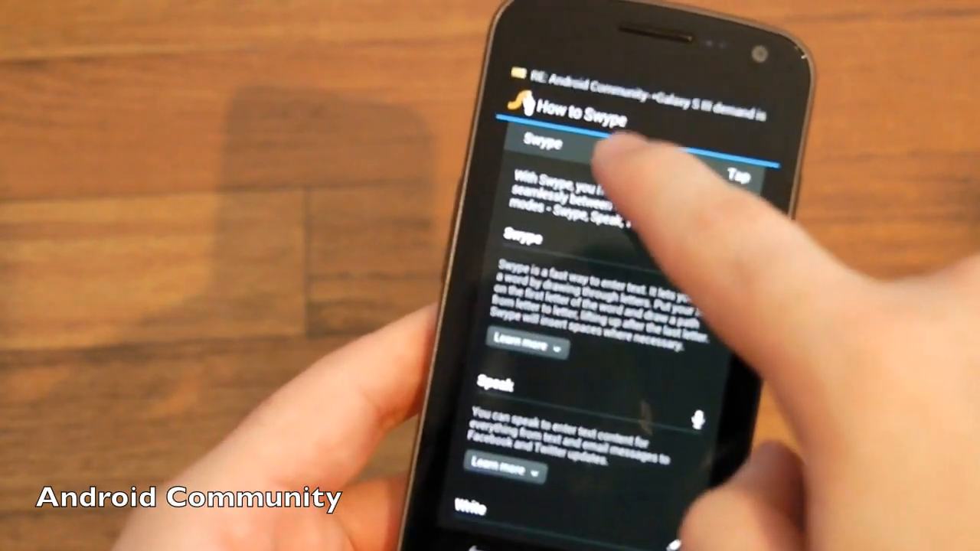
pyautogui.scroll(-3)
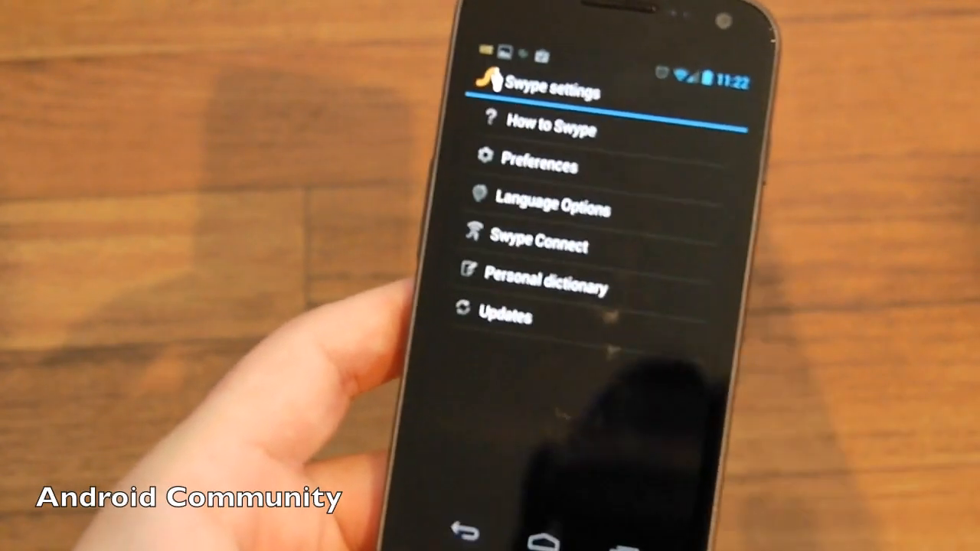
# Step: Open Swype Connect and scroll through Dragon Go!, Facebook, Twitter and Gmail options
pyautogui.click(538, 245)
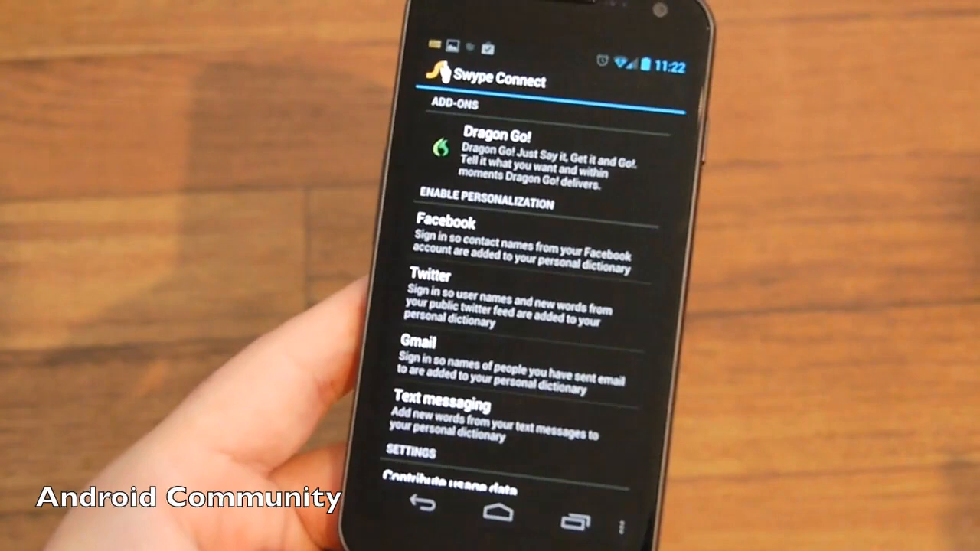
pyautogui.scroll(-3)
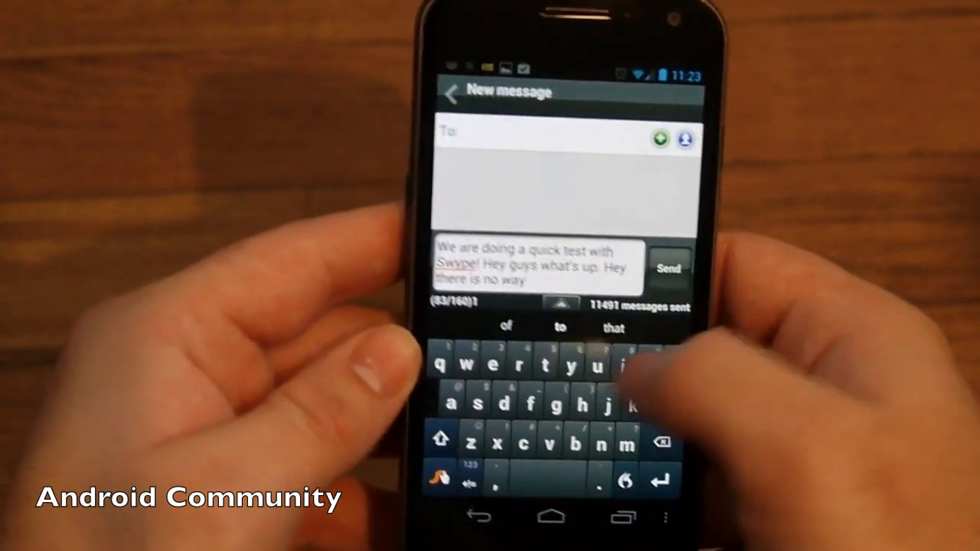
# Step: Add the word "to" so the draft reads "Hey there is no way to"
pyautogui.write('to')
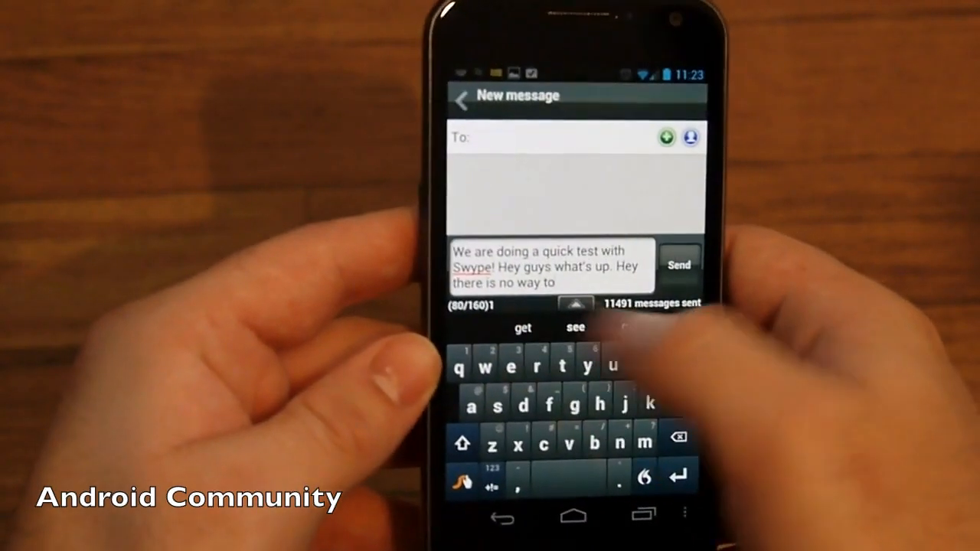